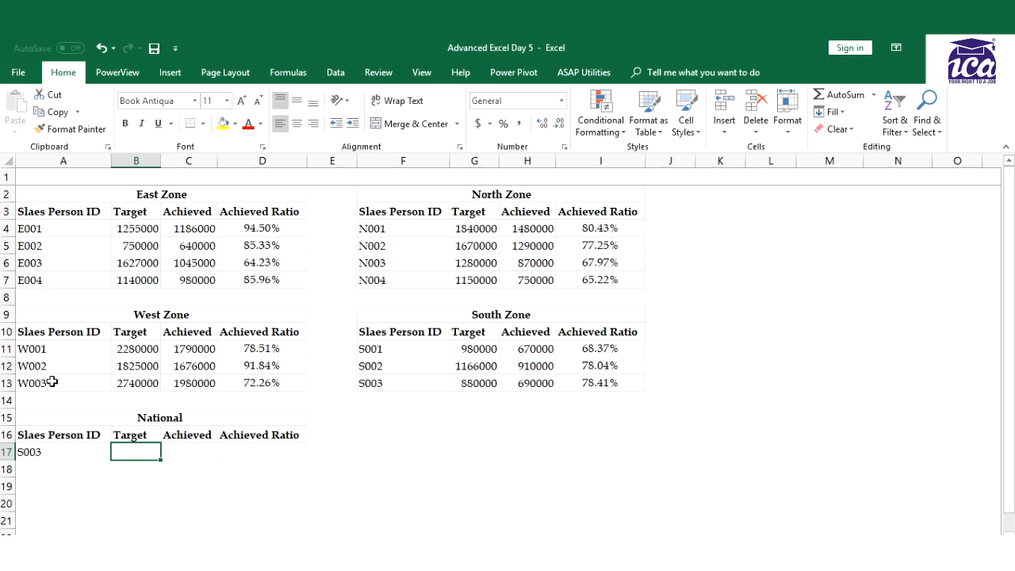
mouse_move(332, 268)
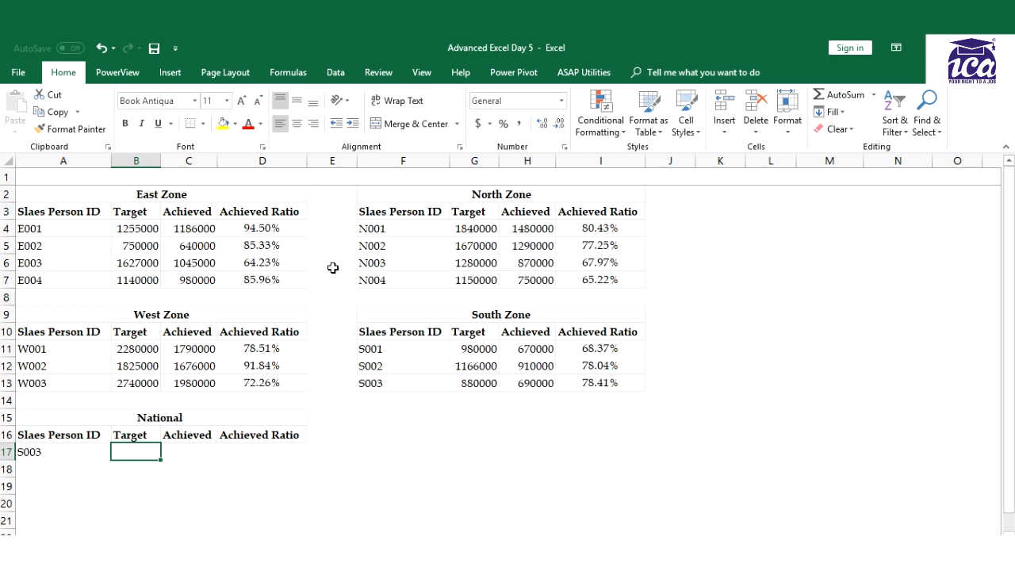
mouse_move(175, 355)
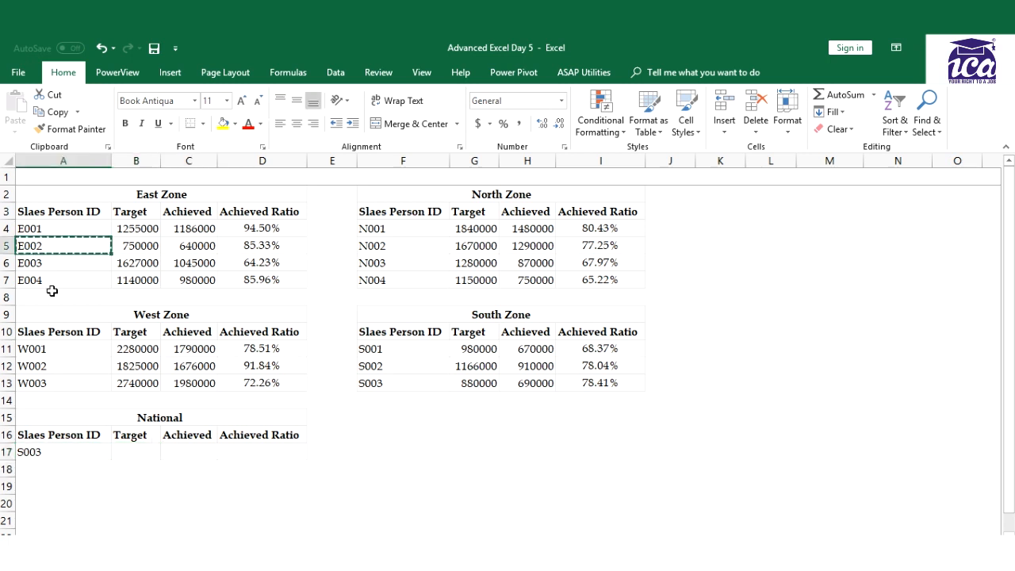
With E002 in A17, enter =VLOOKUP($A$17,A3:D7,COLUMN(b2),0) in B17 returning Target 750000
click(63, 451)
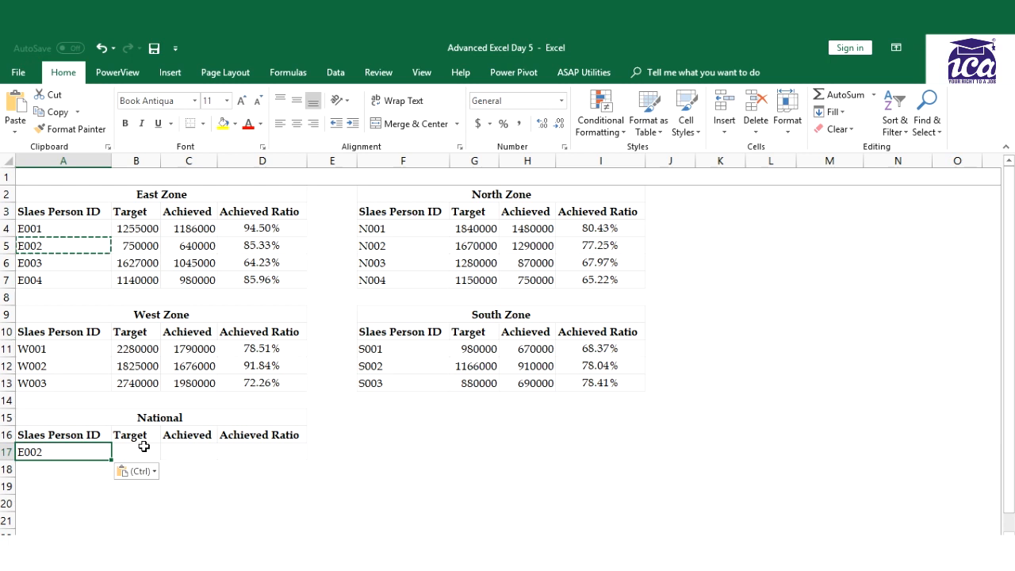
click(136, 450)
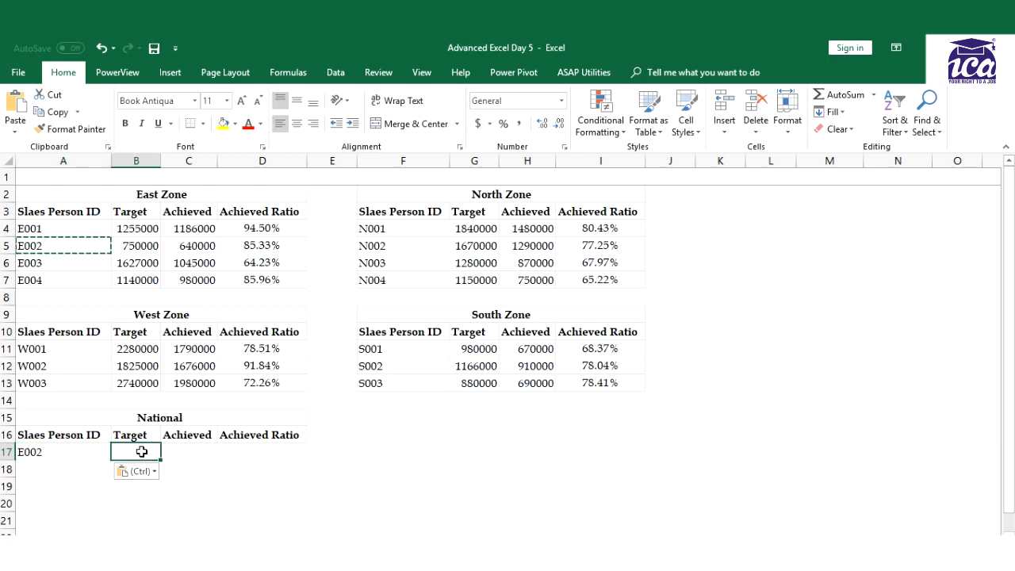
text(=VLOOKUP()
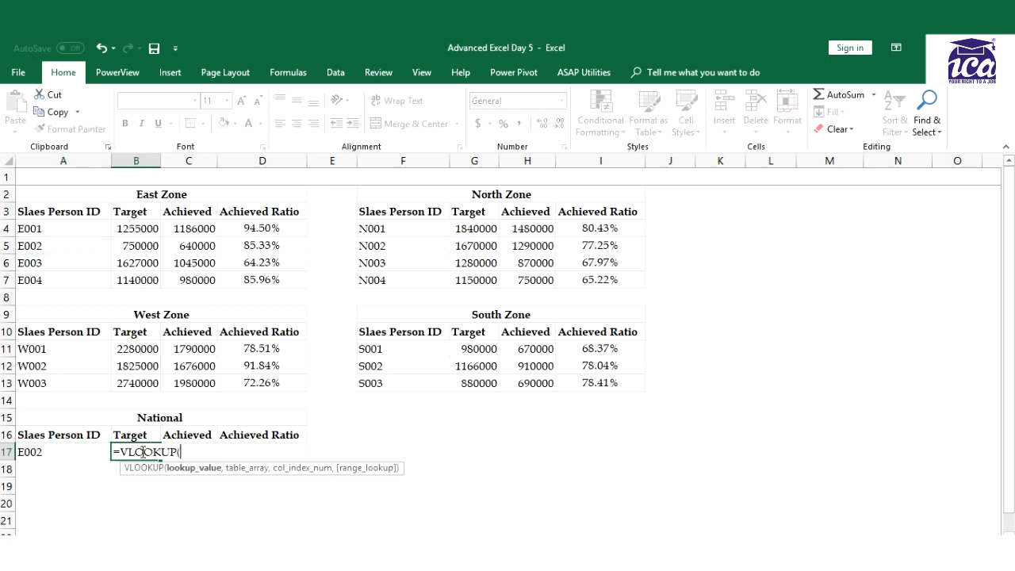
mouse_move(69, 454)
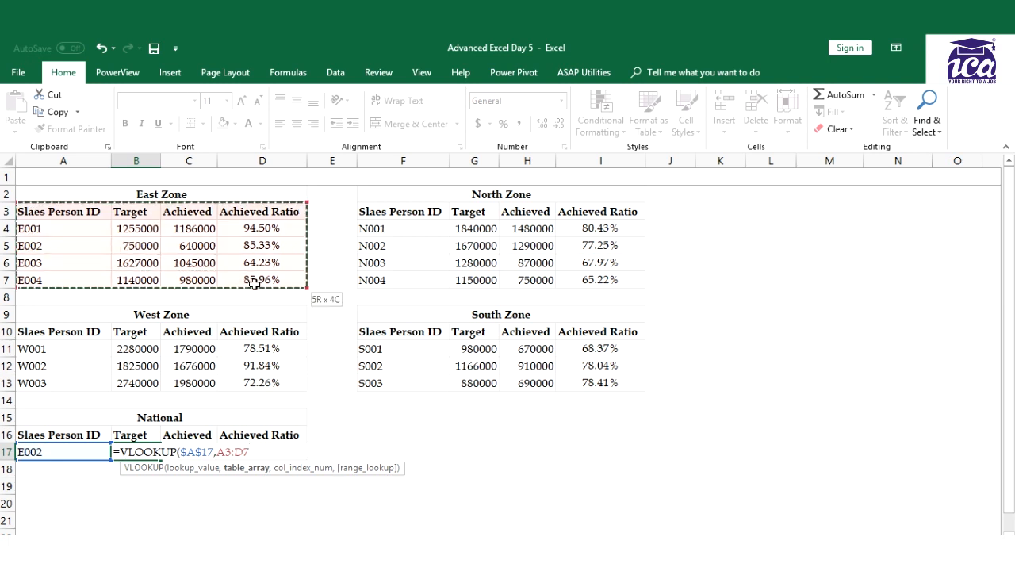
text(,col)
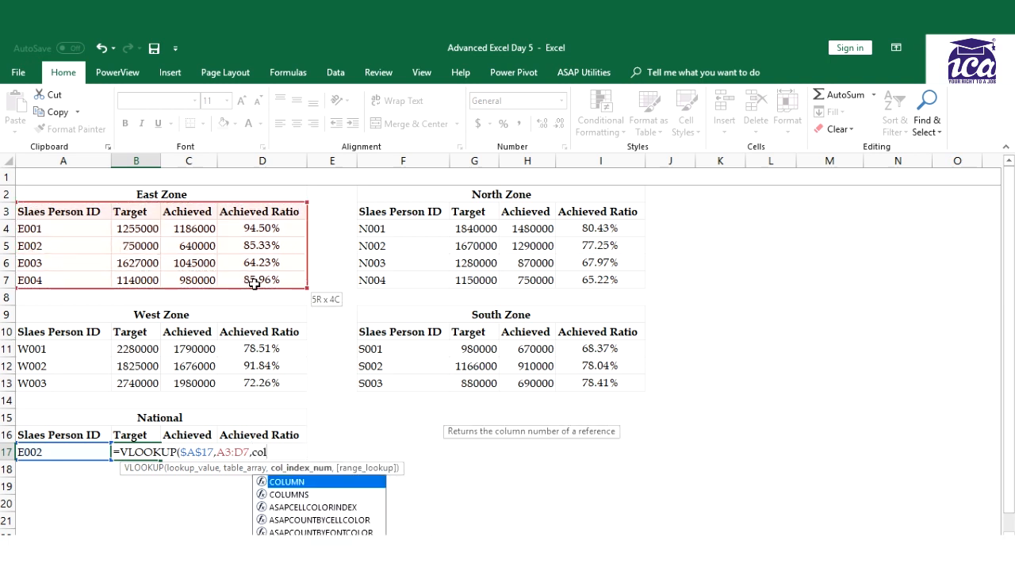
text(COLUMN(b2)
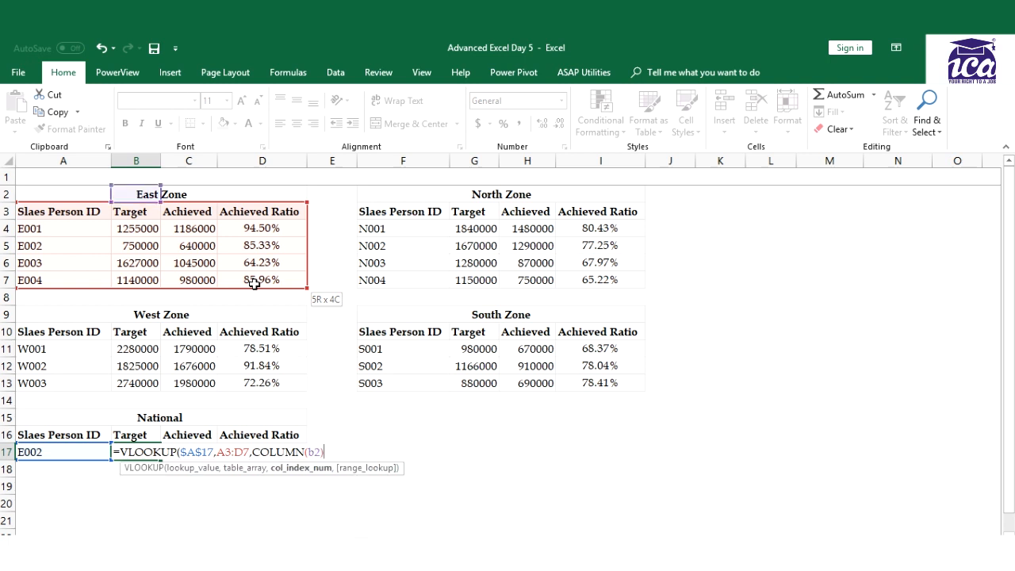
text(,0)
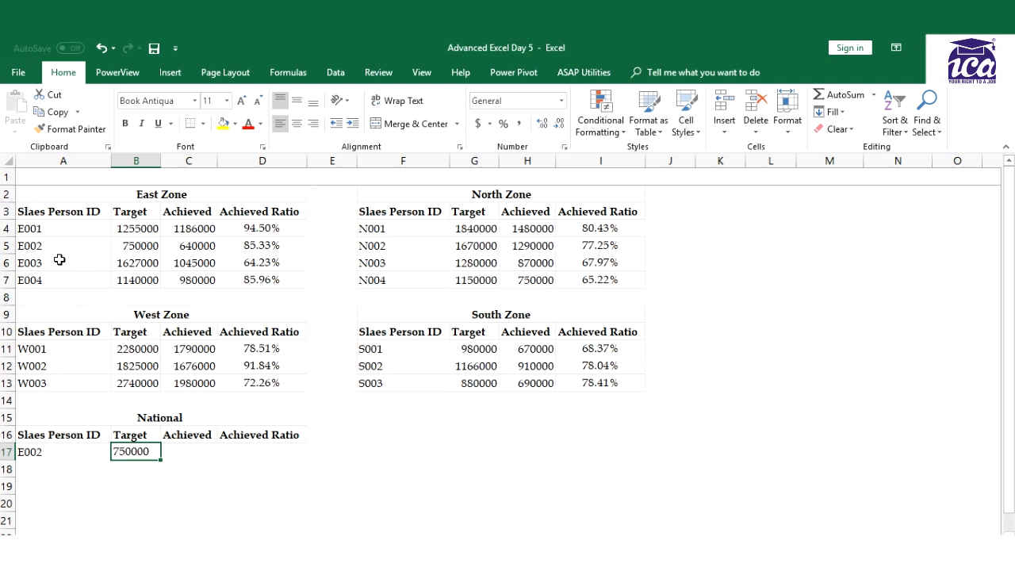
mouse_move(155, 469)
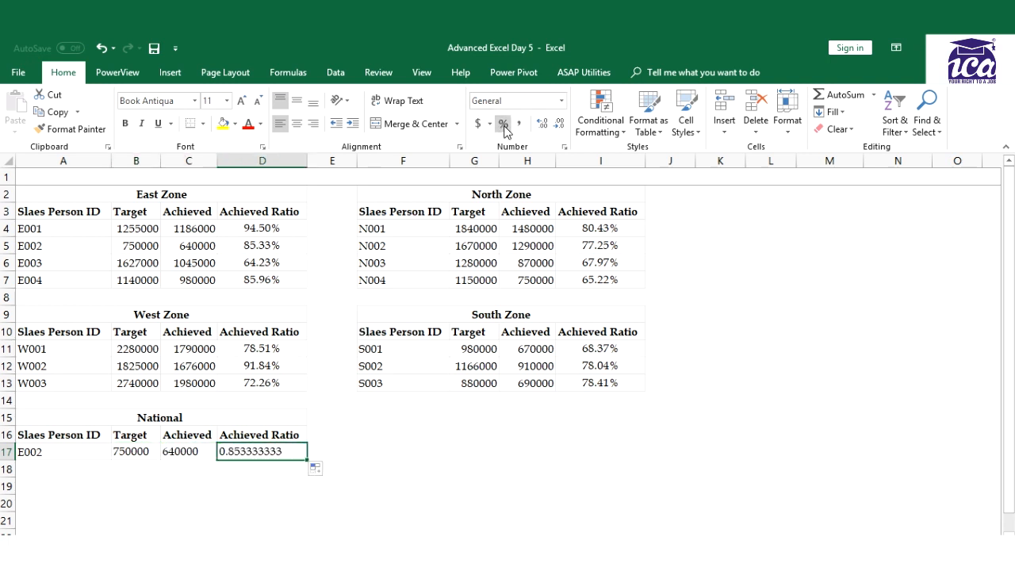
Format D17's Achieved Ratio as 85% and pick the next salesperson ID to copy
click(502, 124)
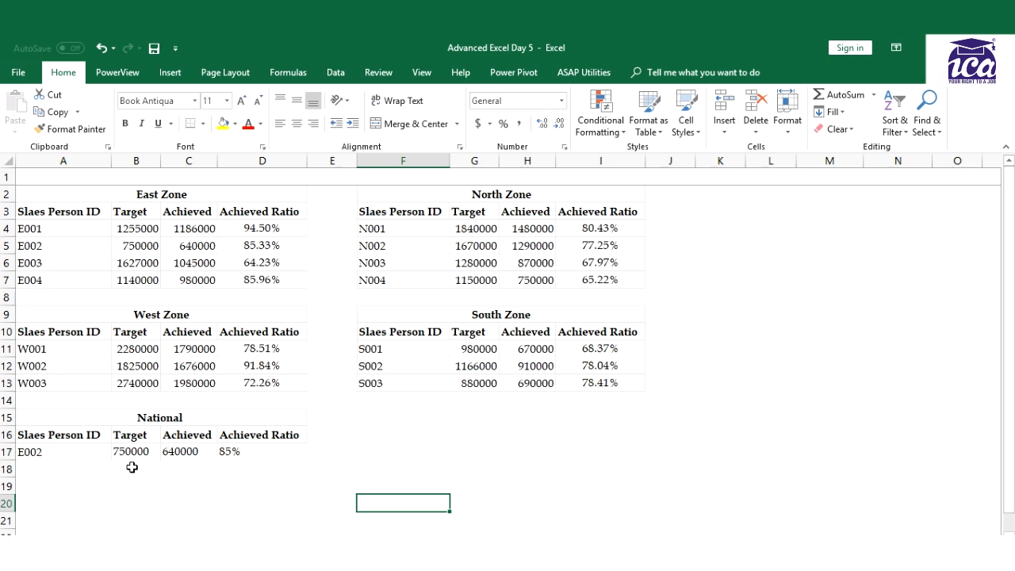
click(63, 244)
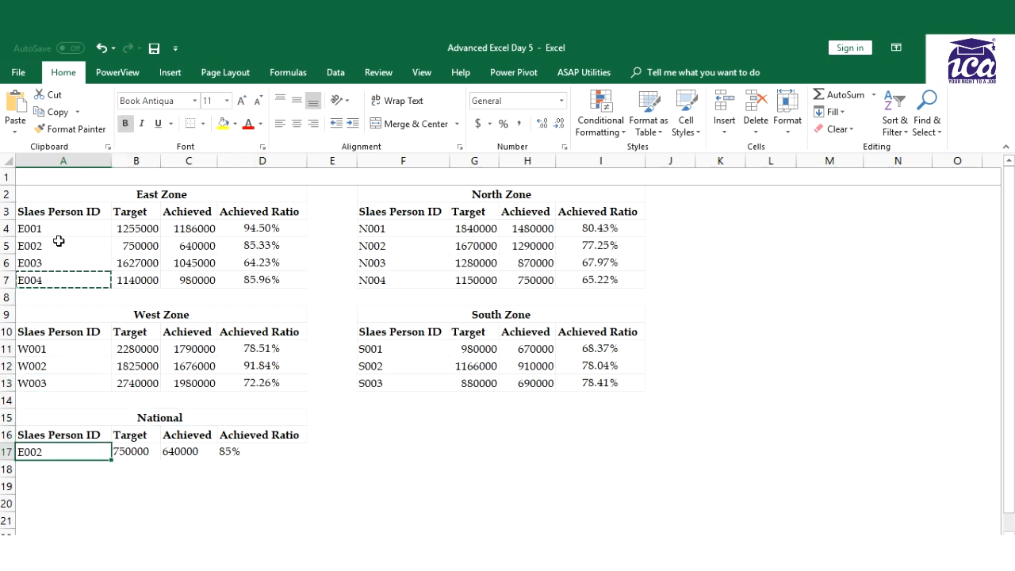
Paste S002 into A17 and re-enter =VLOOKUP($A$17,$A$3:$D$7,COLUMN(B2),0) in B17
key(ctrl+v)
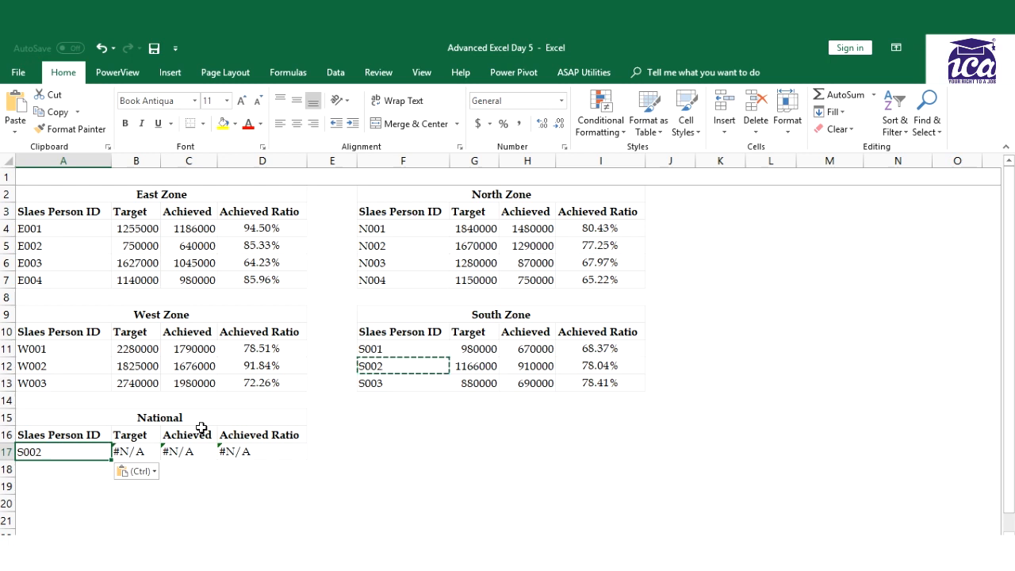
text(=VLOOKUP($A$17,$A$3:$D$7,COLUMN(B2),0),)
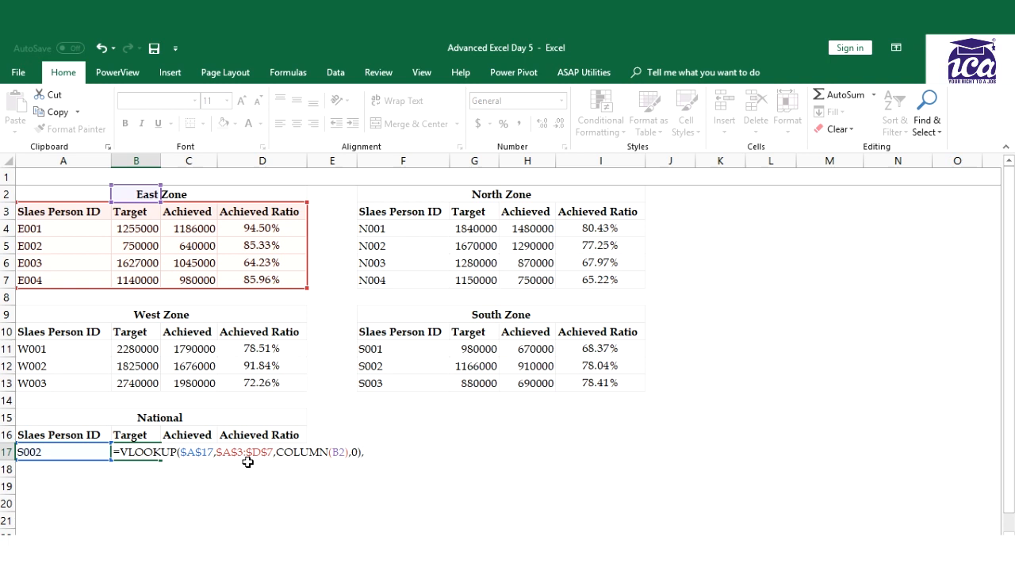
Add a second VLOOKUP on $A$17 with COLUMN(b2),0 for the North zone table
text(vlo)
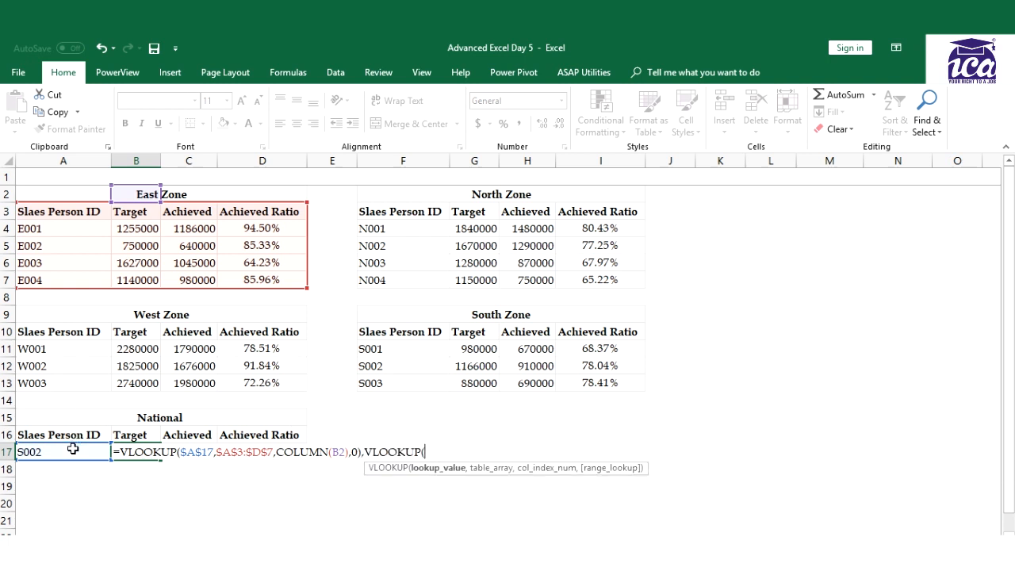
text(A17)
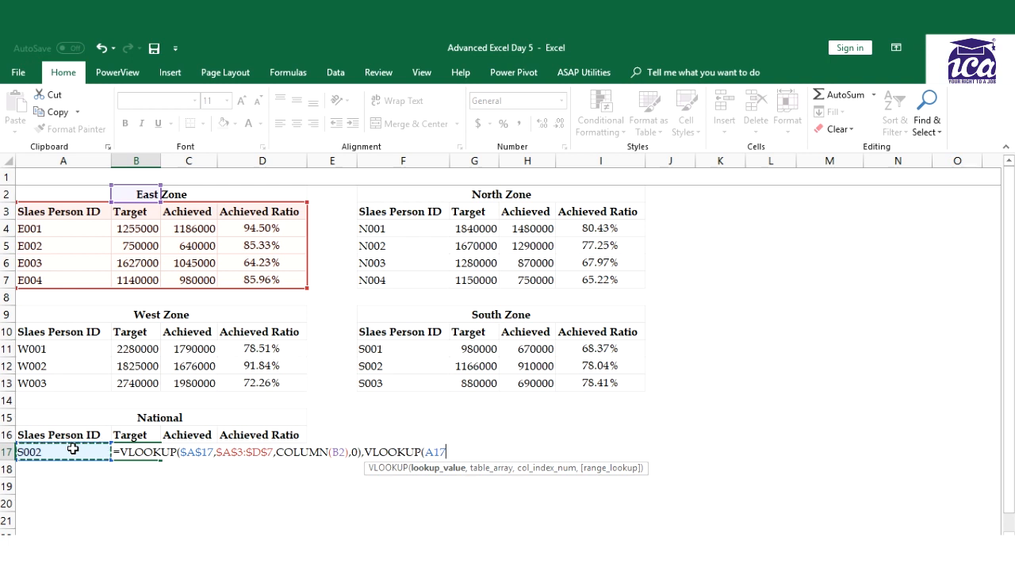
key(f3)
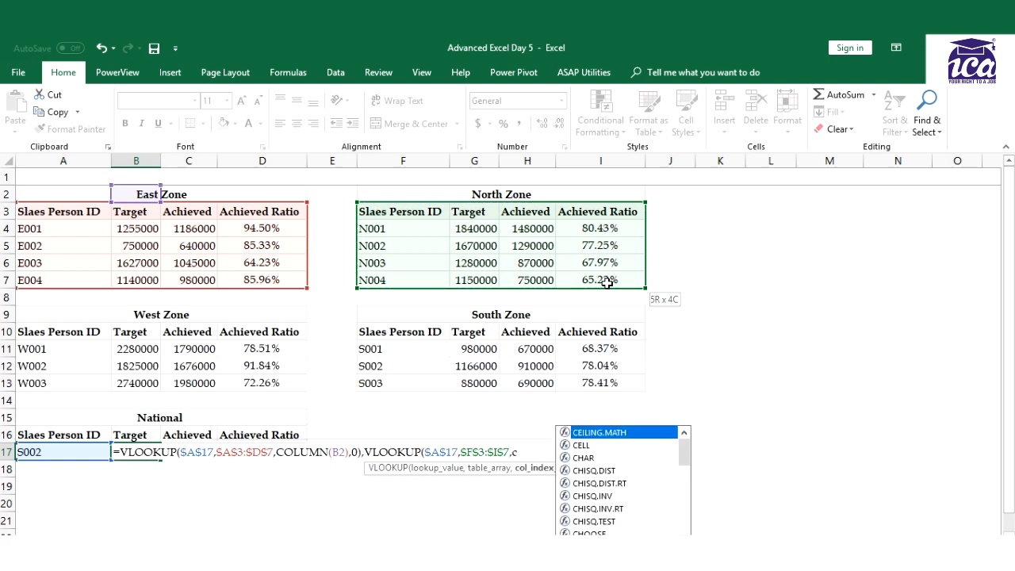
text(COLUMN(b)
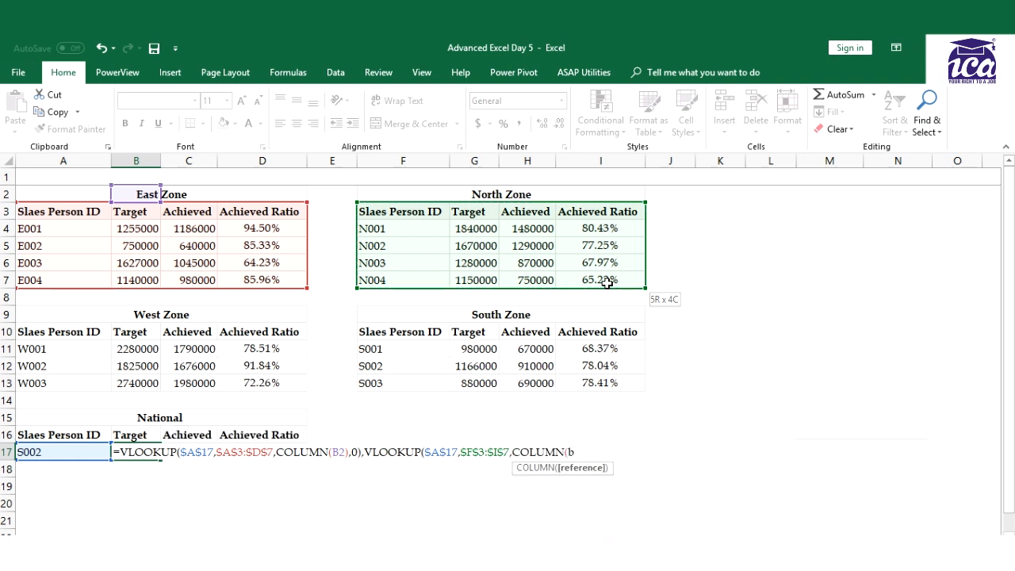
text(2))
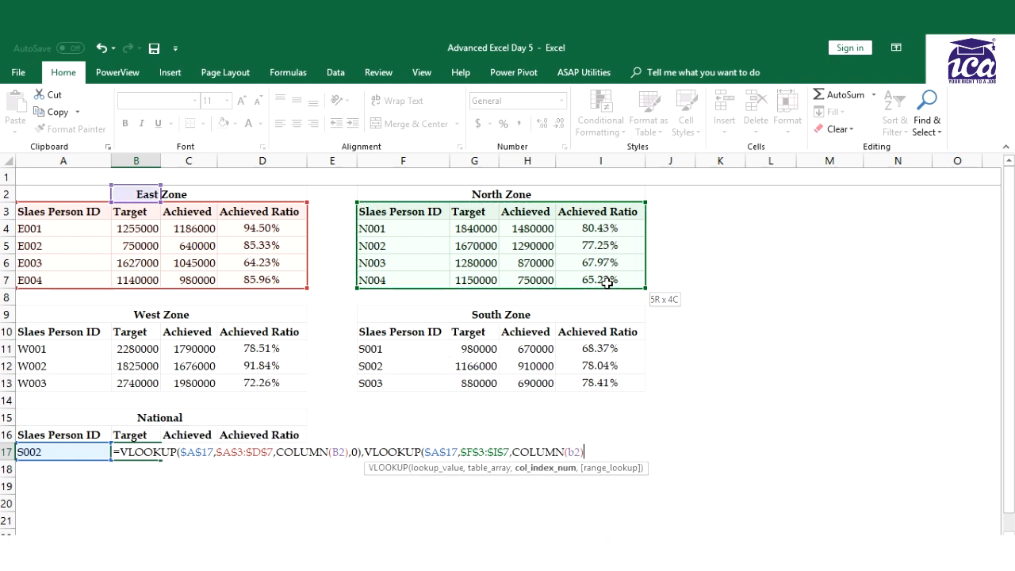
text(,0))
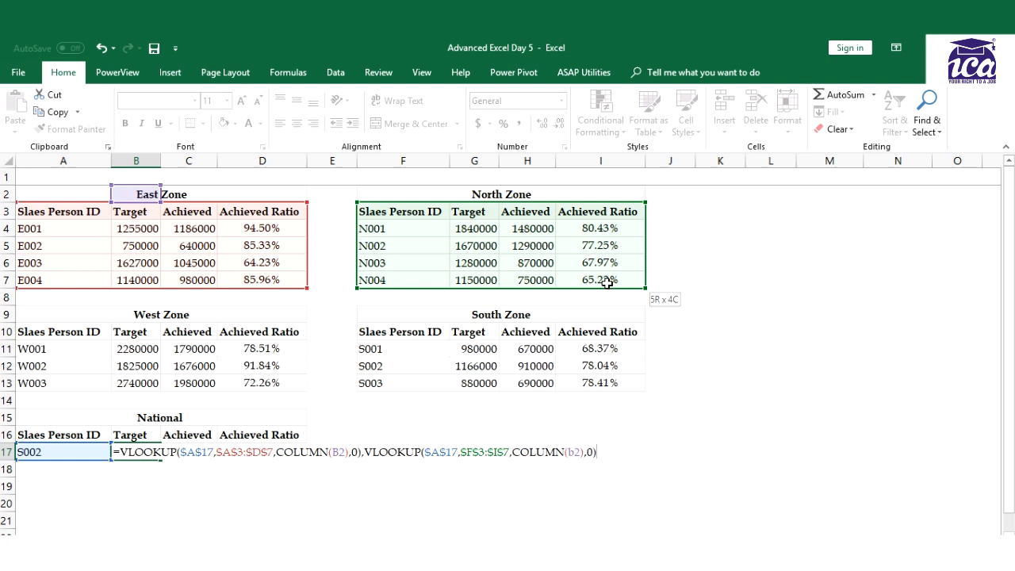
text(,)
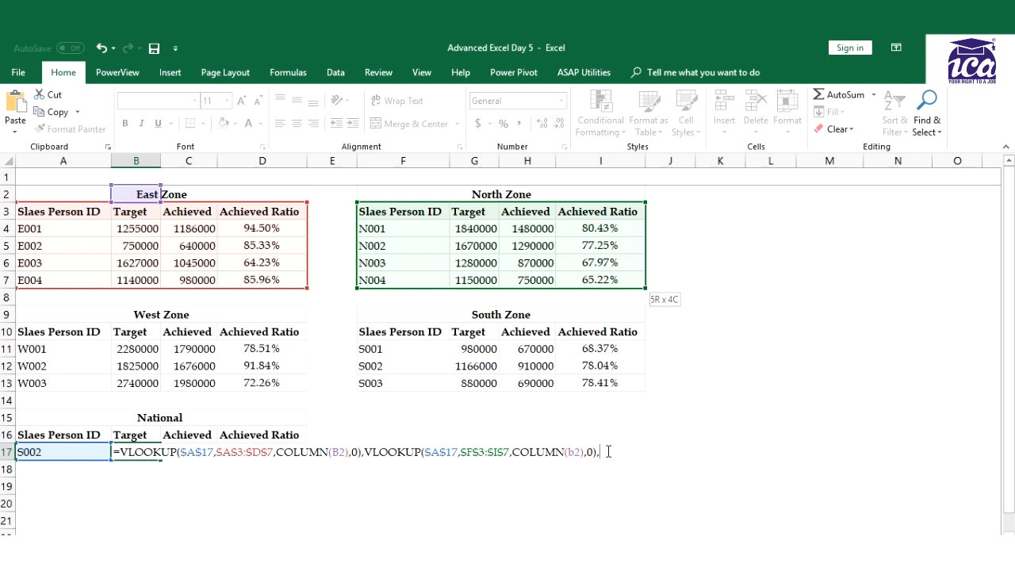
Add a third VLOOKUP over $F$3:$I$7 for the West zone, making the range absolute
text(VLOOKUP($A$17,$F$3:$I$7,COLUMN(b2),0))
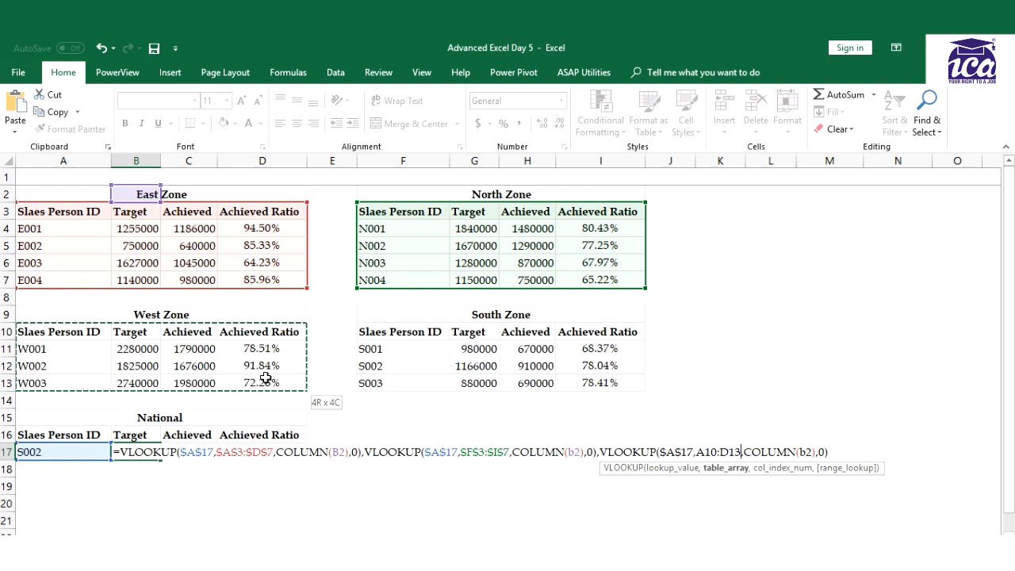
key(f4)
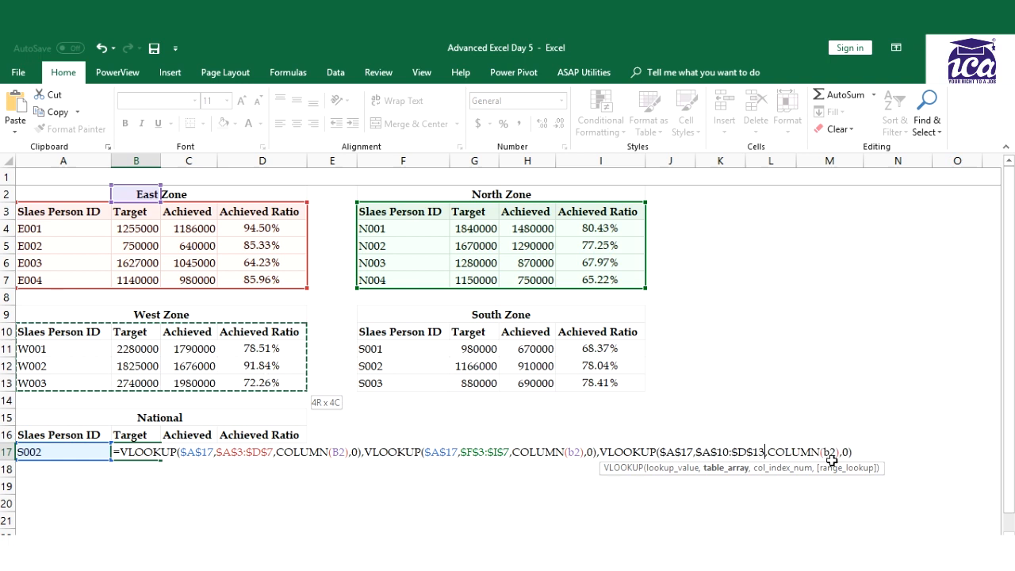
text(,)
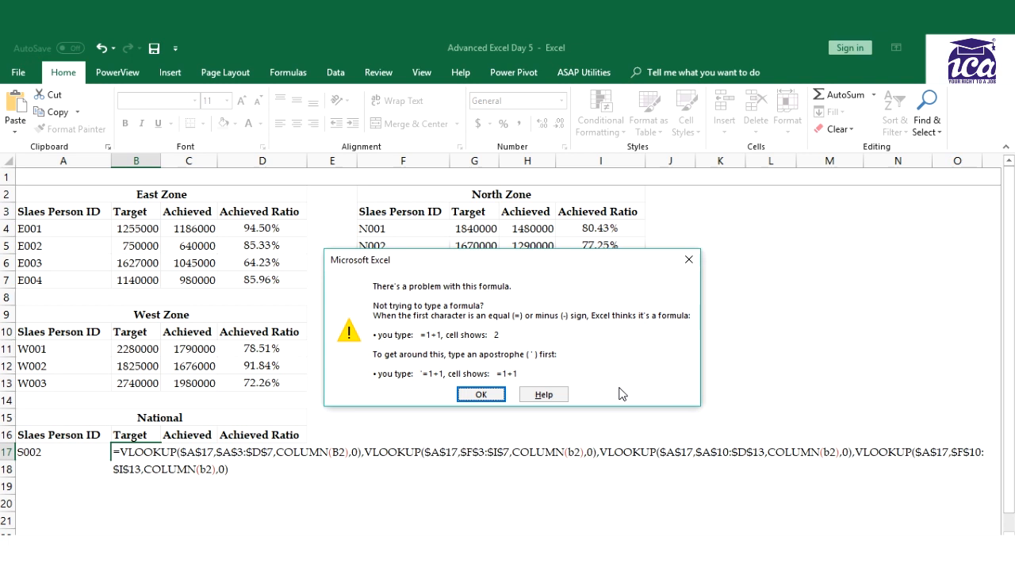
Dismiss the 'There's a problem with this formula' warning after adding the South zone lookup
click(480, 393)
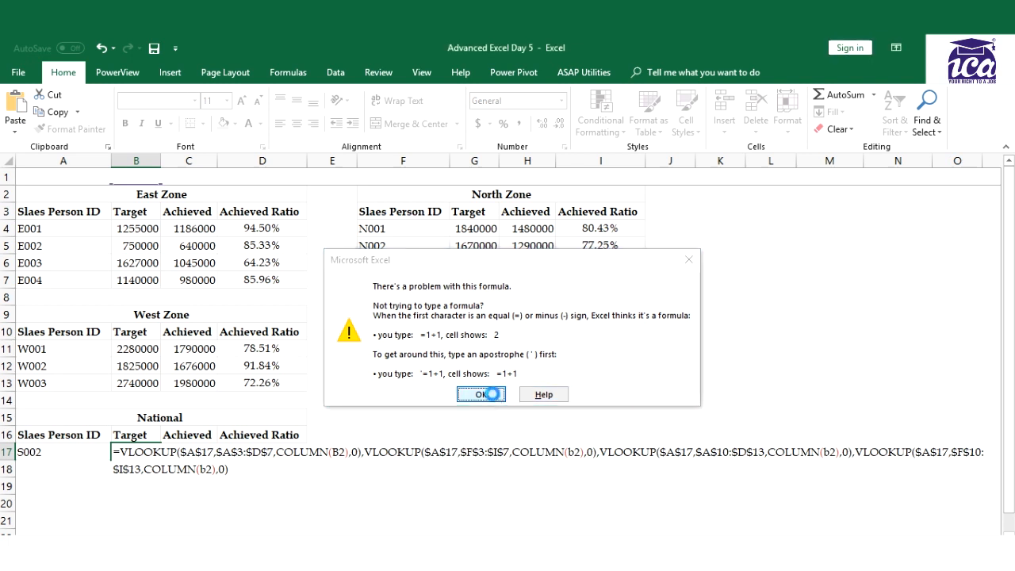
click(481, 393)
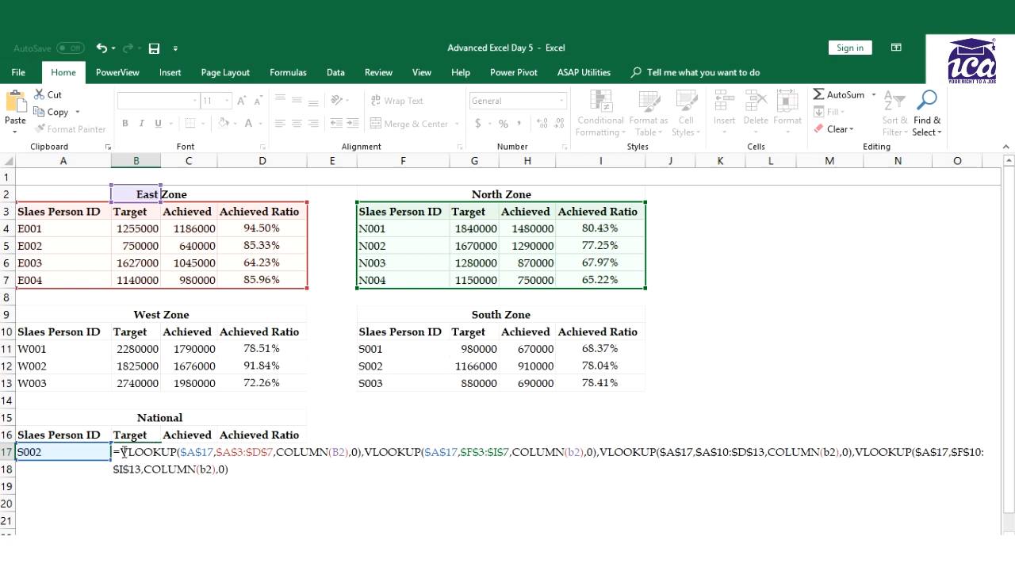
Wrap the four zone VLOOKUPs in three nested IFERROR( functions
text(IFERROR()
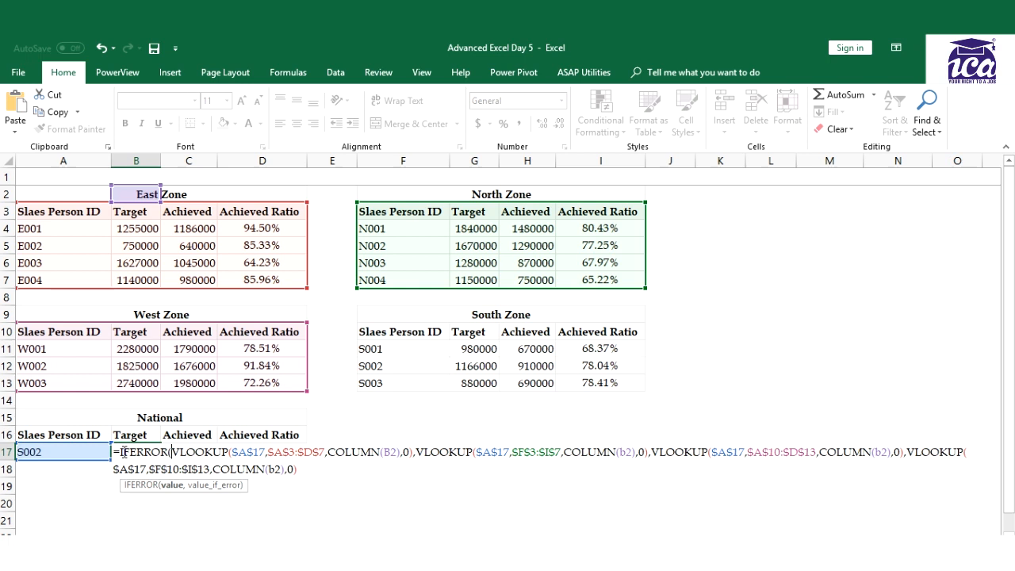
mouse_move(182, 435)
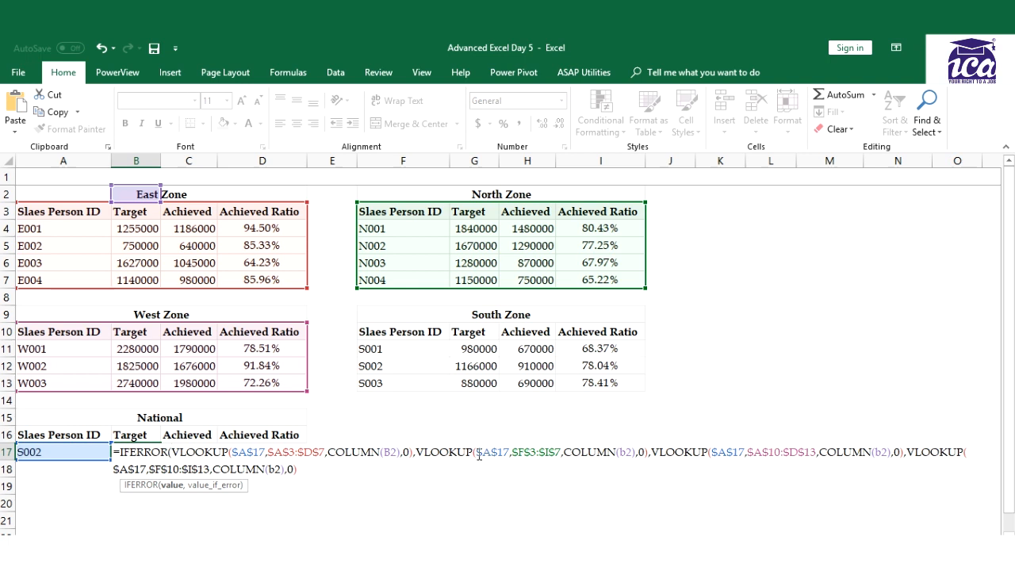
mouse_move(301, 499)
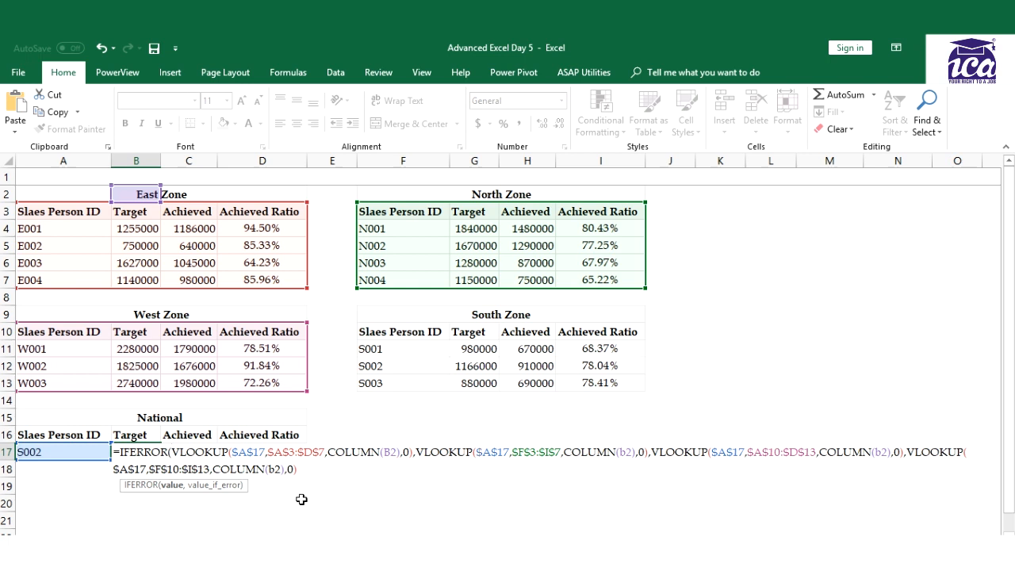
text(IFERROR(IFERROR()
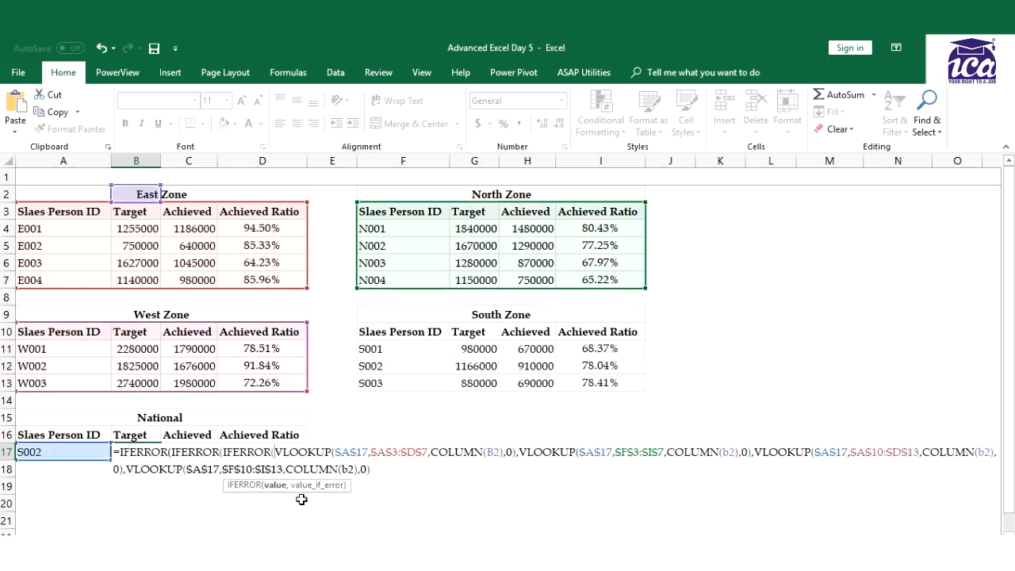
mouse_move(279, 396)
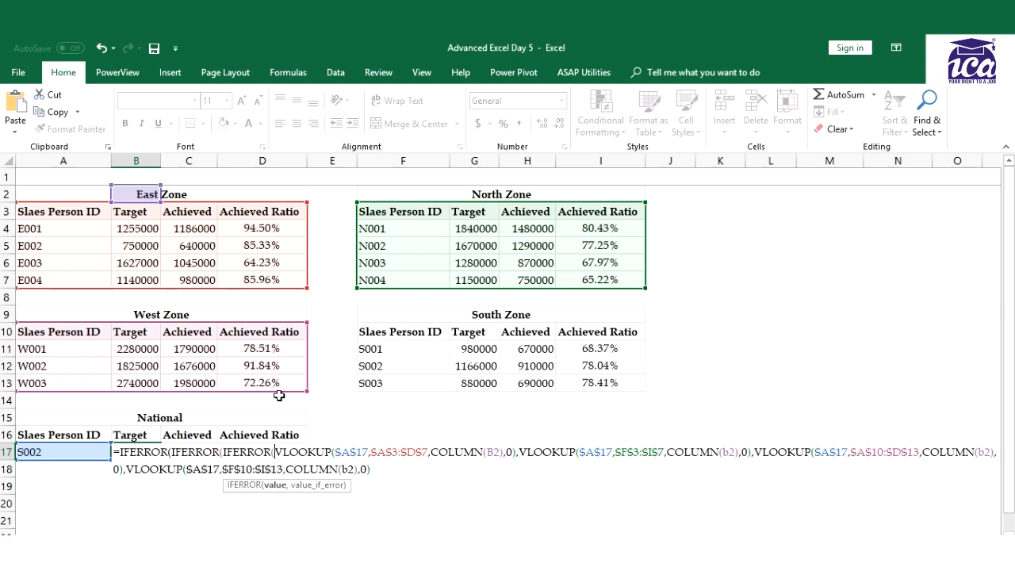
mouse_move(217, 361)
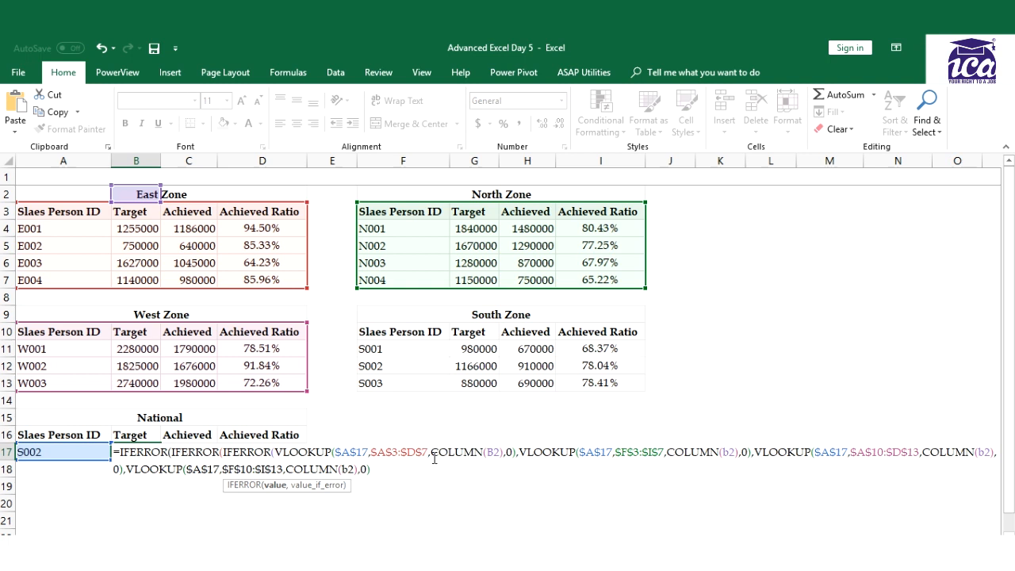
mouse_move(381, 458)
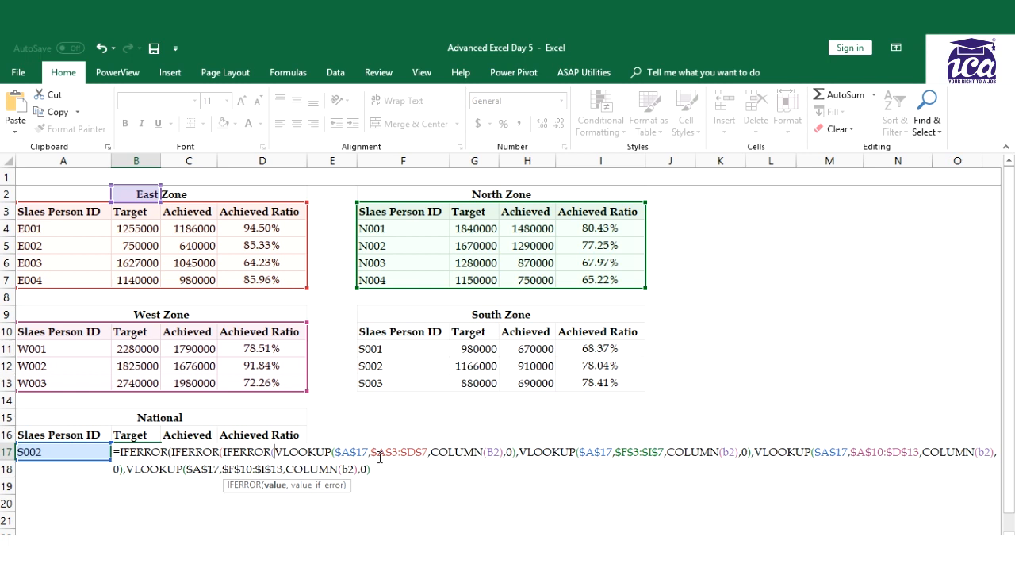
mouse_move(588, 475)
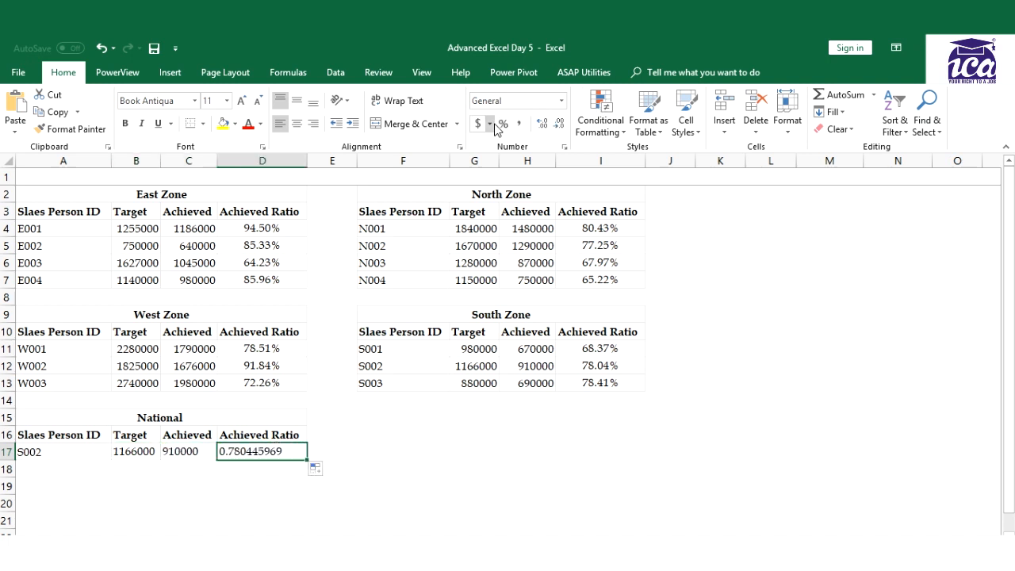
Format D17 with Percent Style so S002's Achieved Ratio shows 78%
click(500, 124)
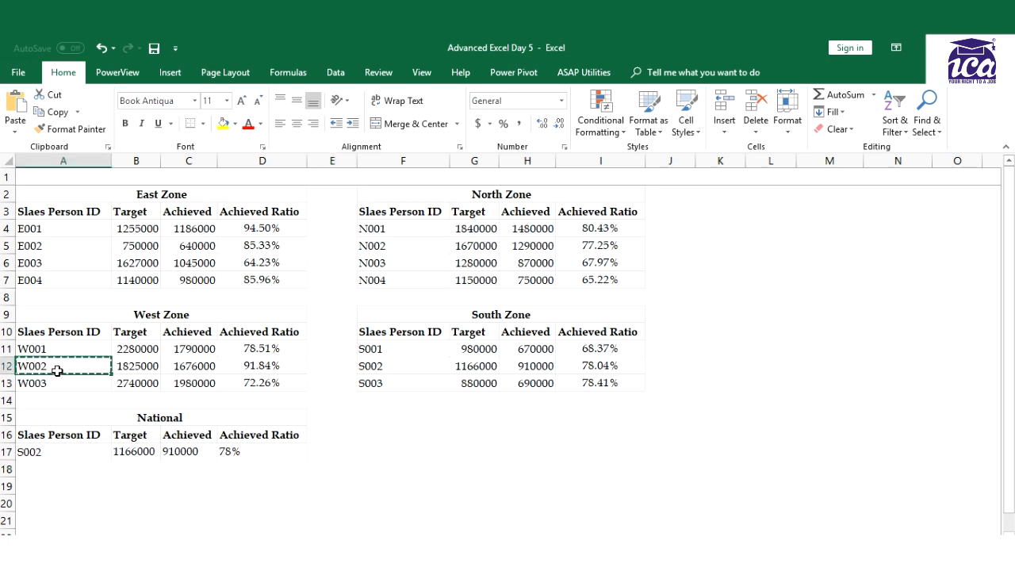
Test A17 with W002, E002 and N003, ending on 1280000, 870000 and 68%
click(63, 450)
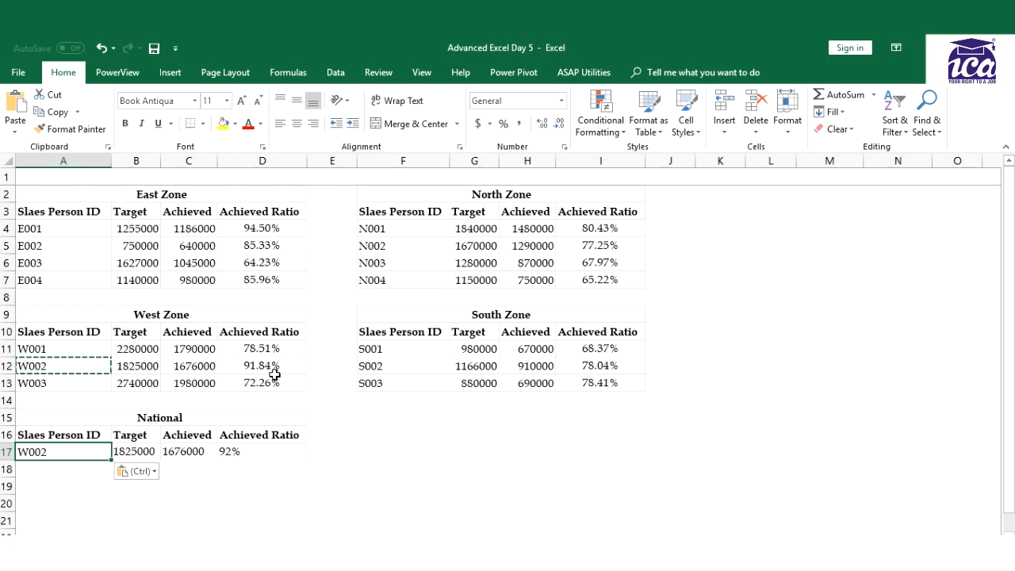
click(63, 244)
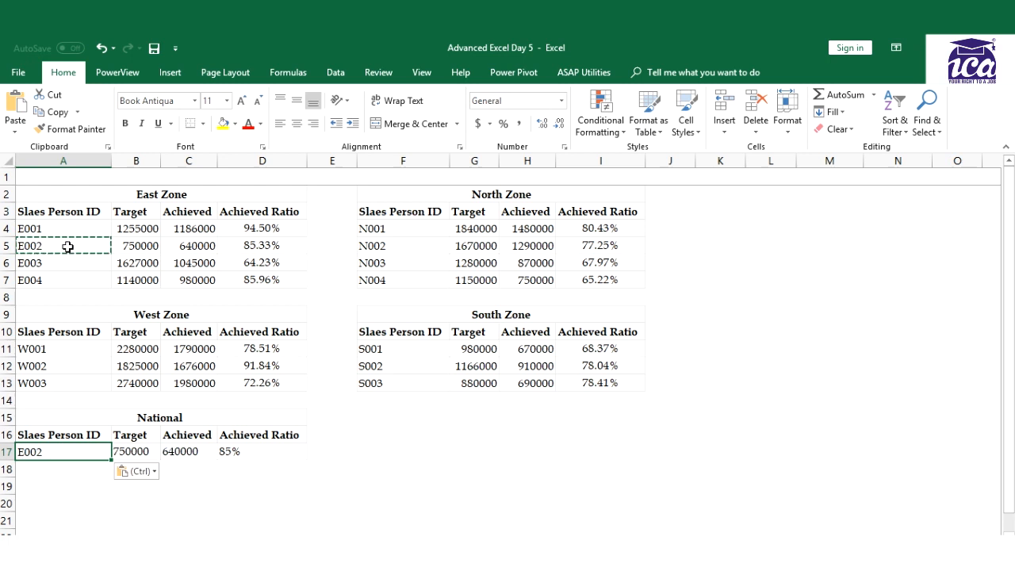
click(403, 244)
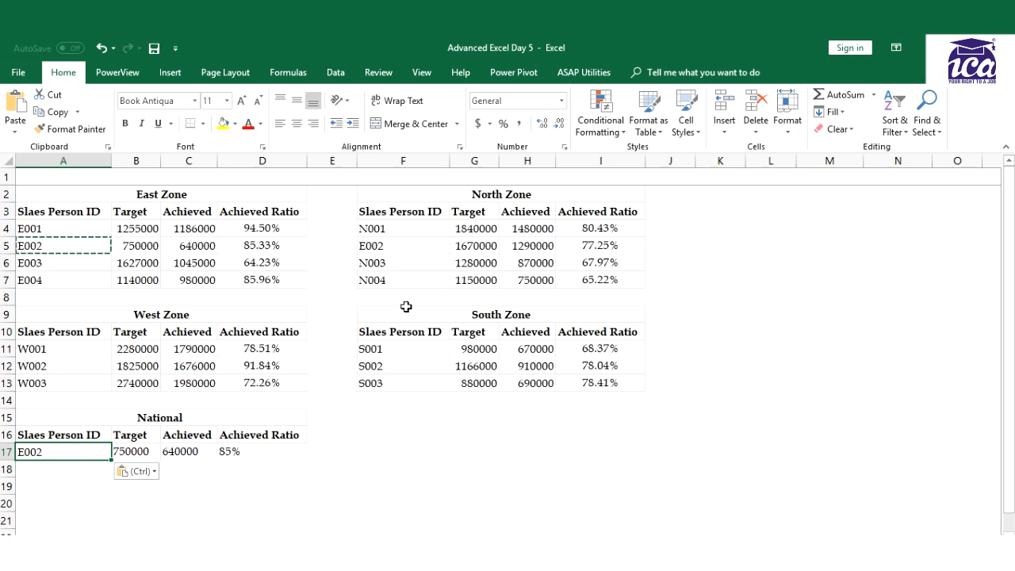
click(402, 244)
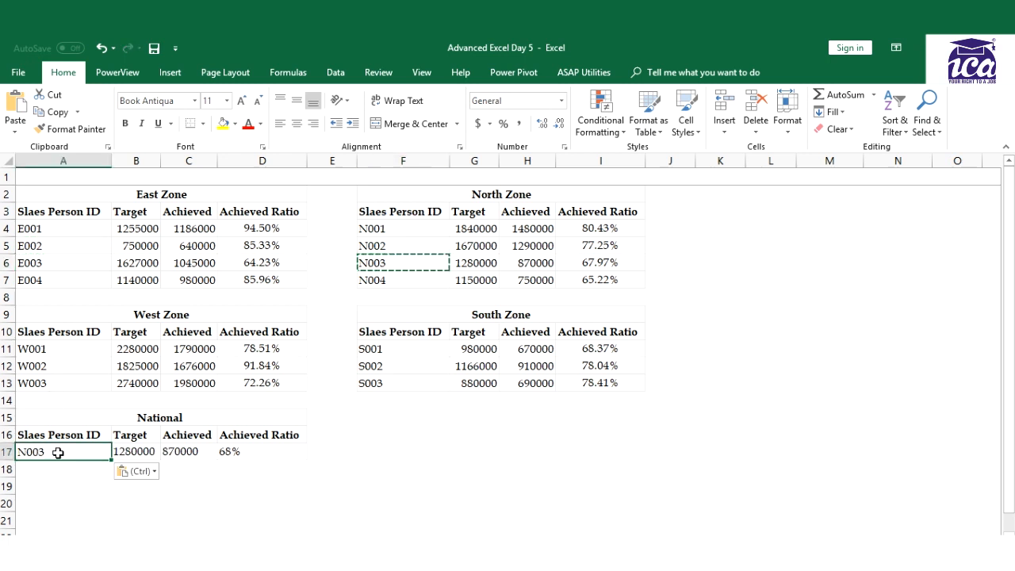
mouse_move(436, 333)
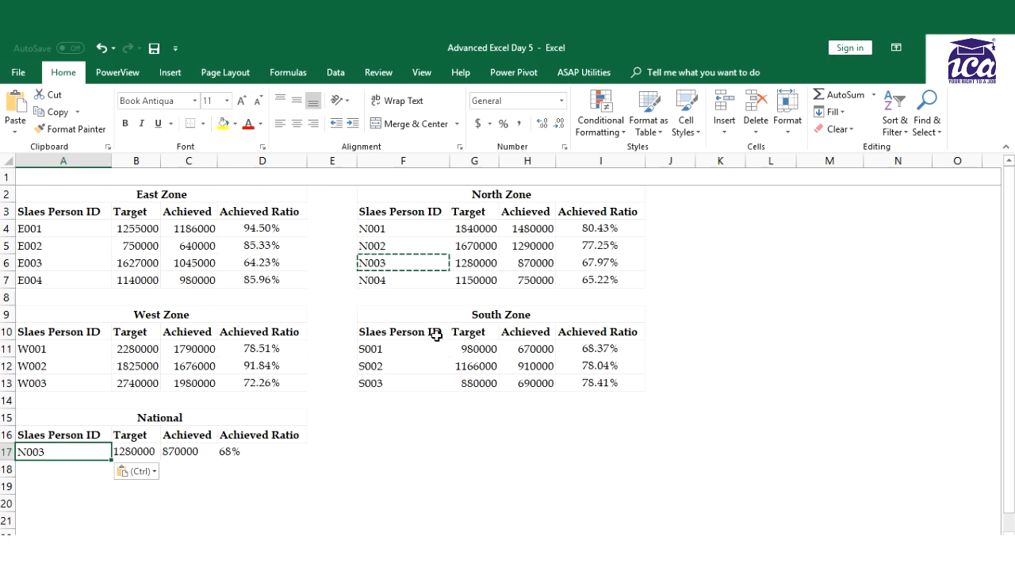
mouse_move(236, 395)
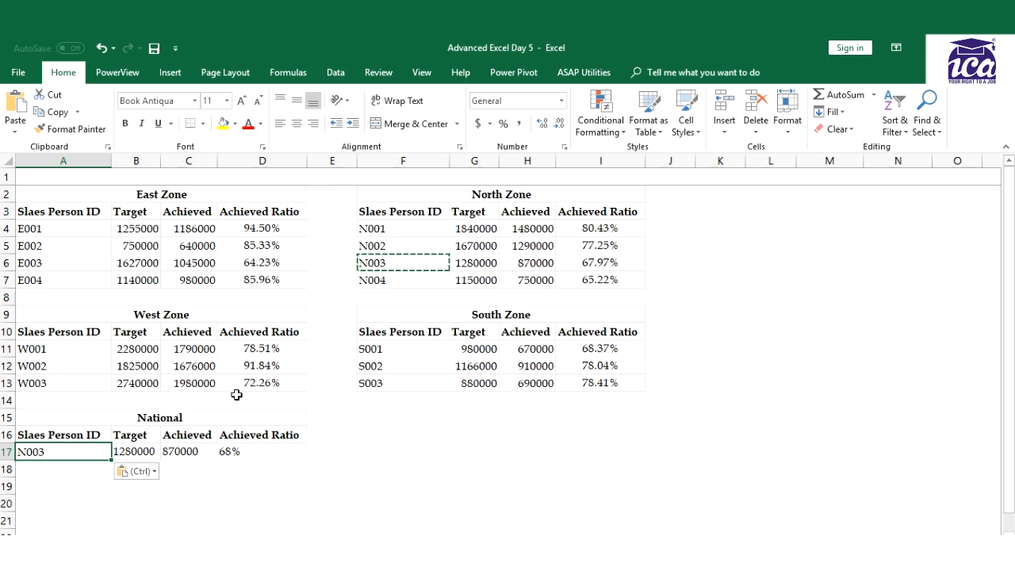